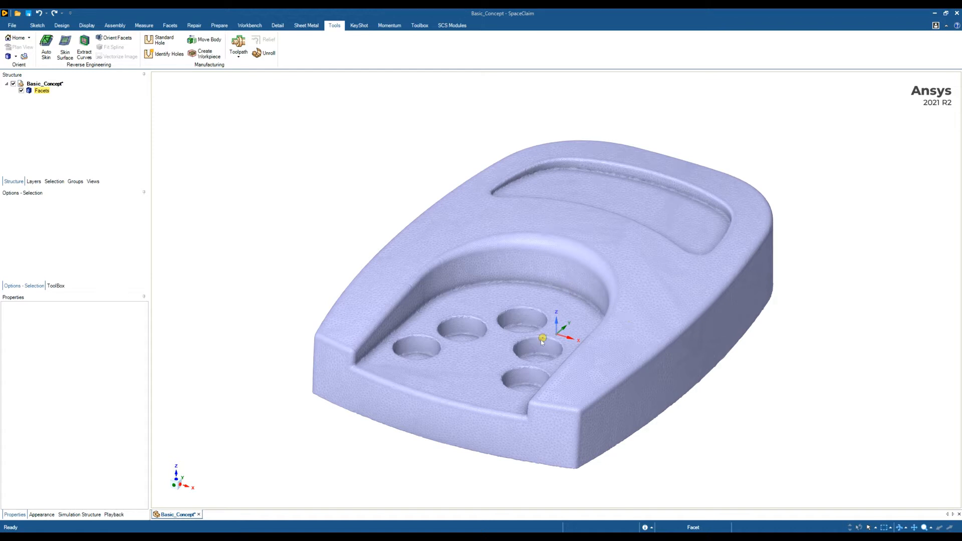
pyautogui.moveTo(533, 338)
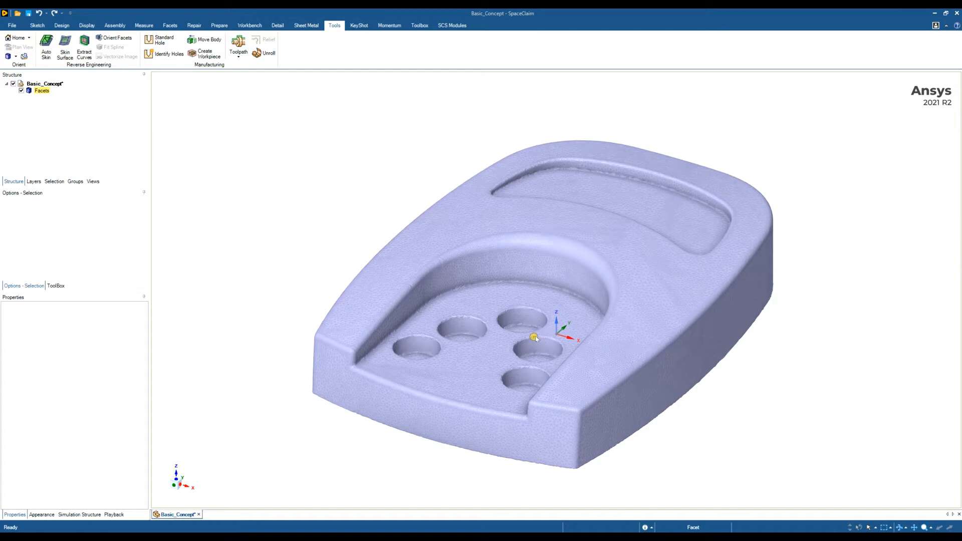
pyautogui.moveTo(512, 338)
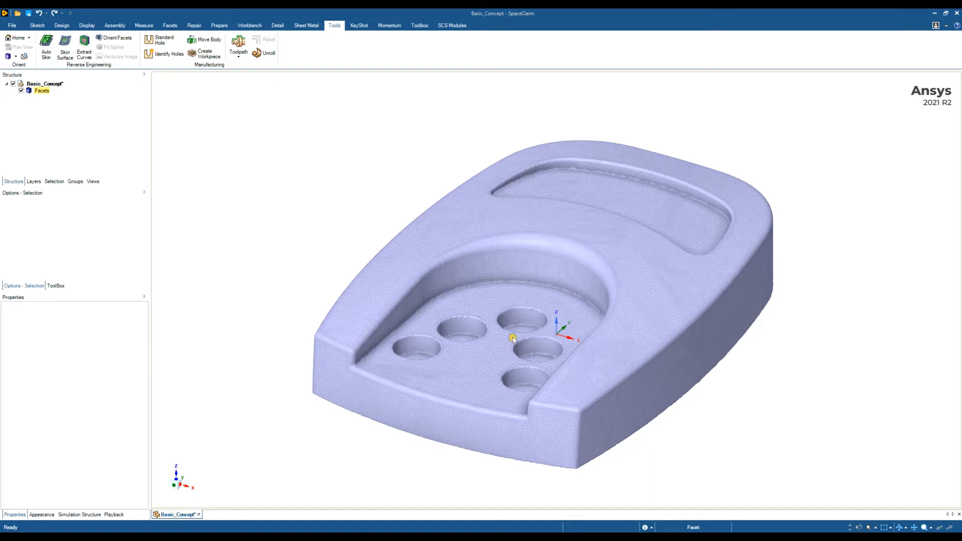
pyautogui.moveTo(503, 331)
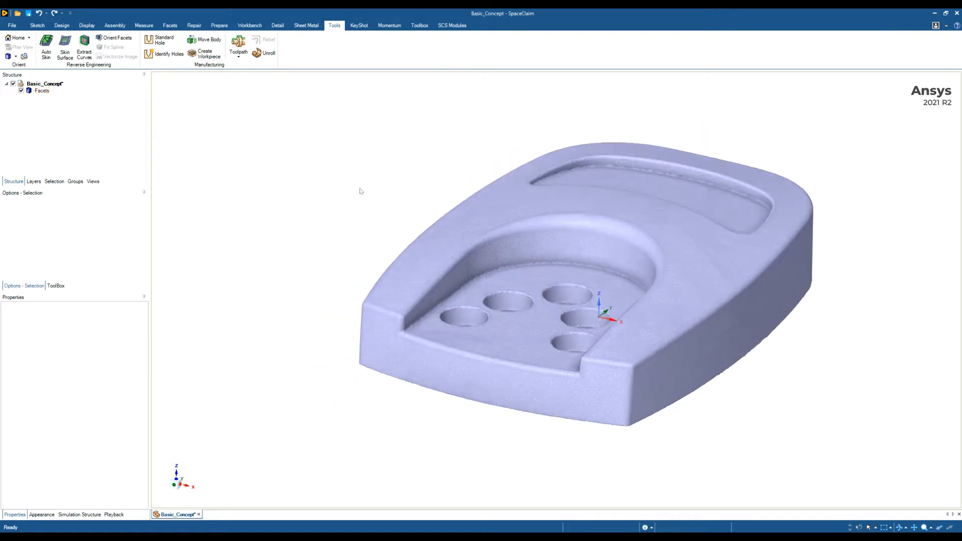
# Step: Try Auto Skin on the Facets body and dismiss the 'Could not generate CAD surfaces' error
pyautogui.click(44, 84)
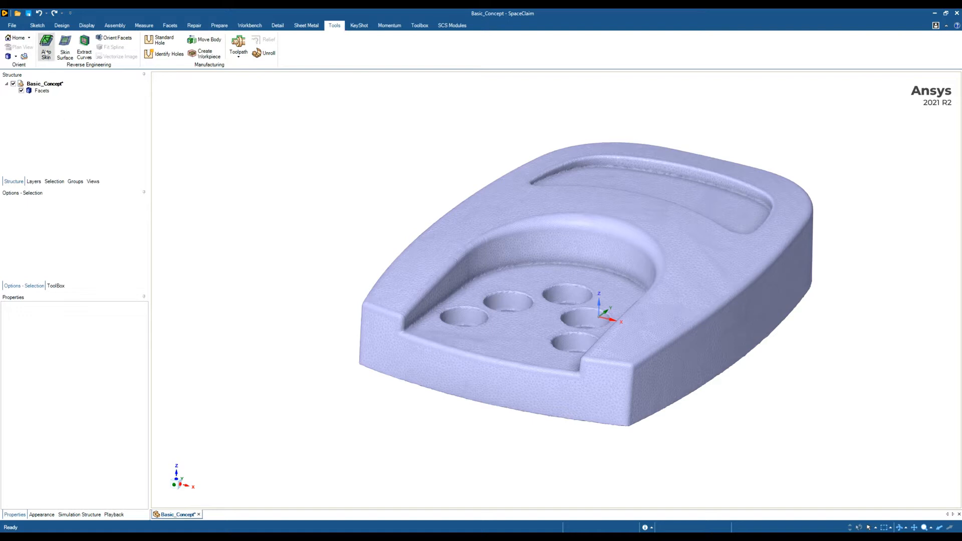
pyautogui.click(47, 50)
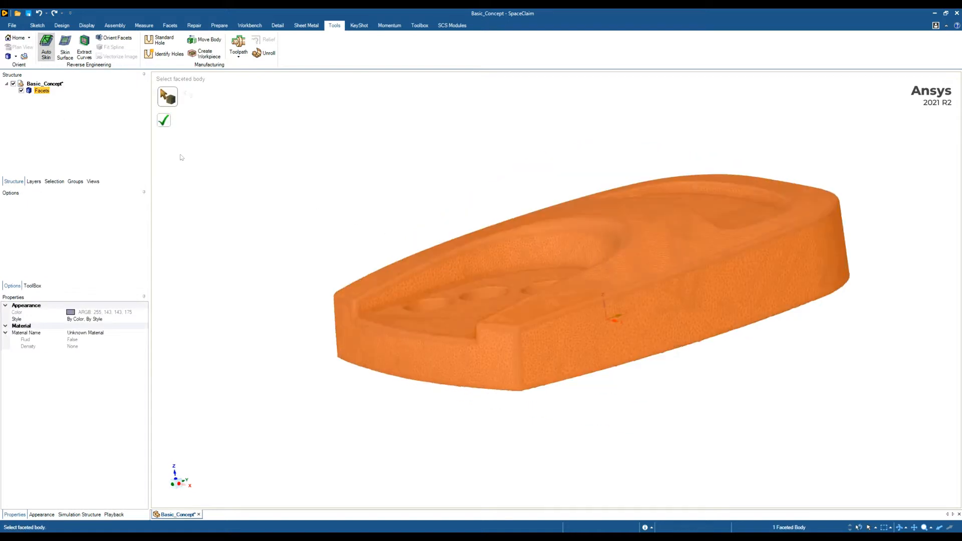
pyautogui.click(164, 119)
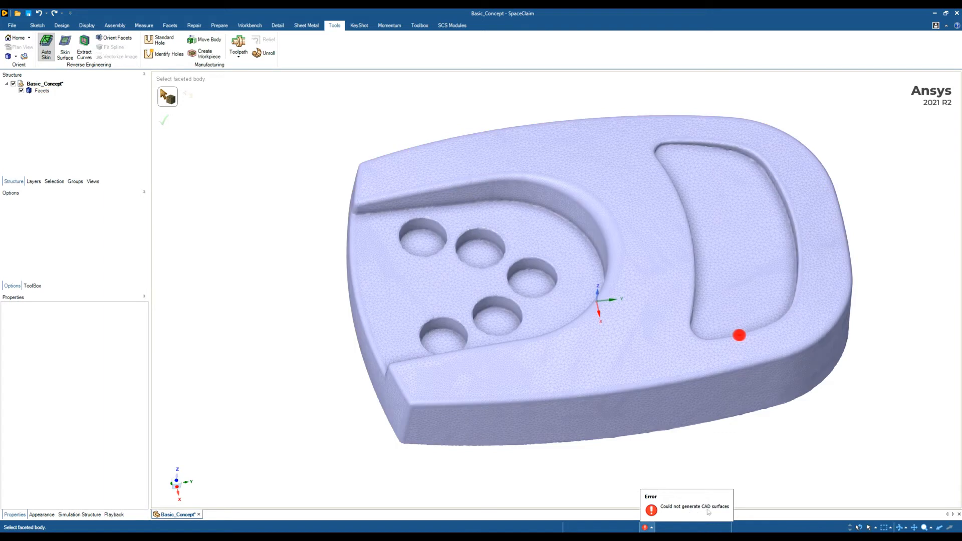
pyautogui.click(738, 336)
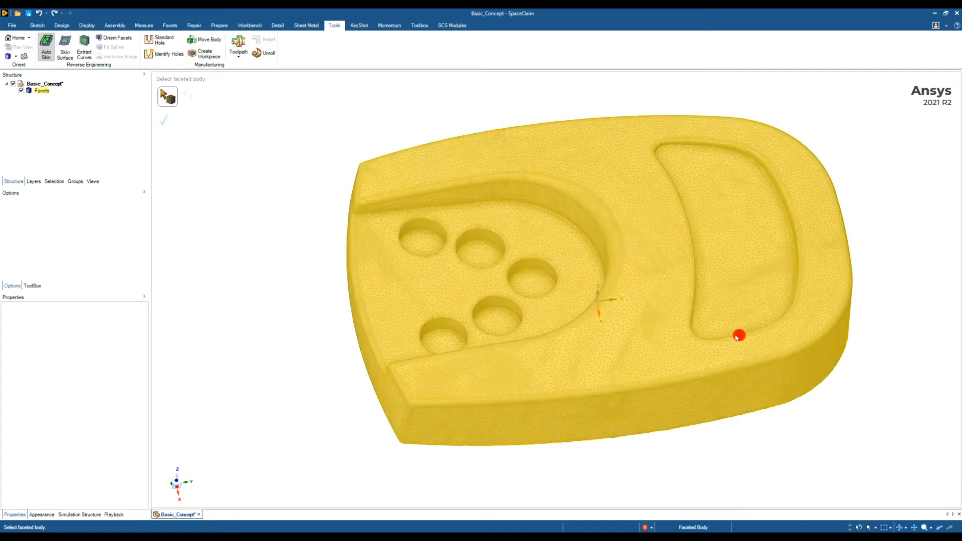
pyautogui.click(169, 25)
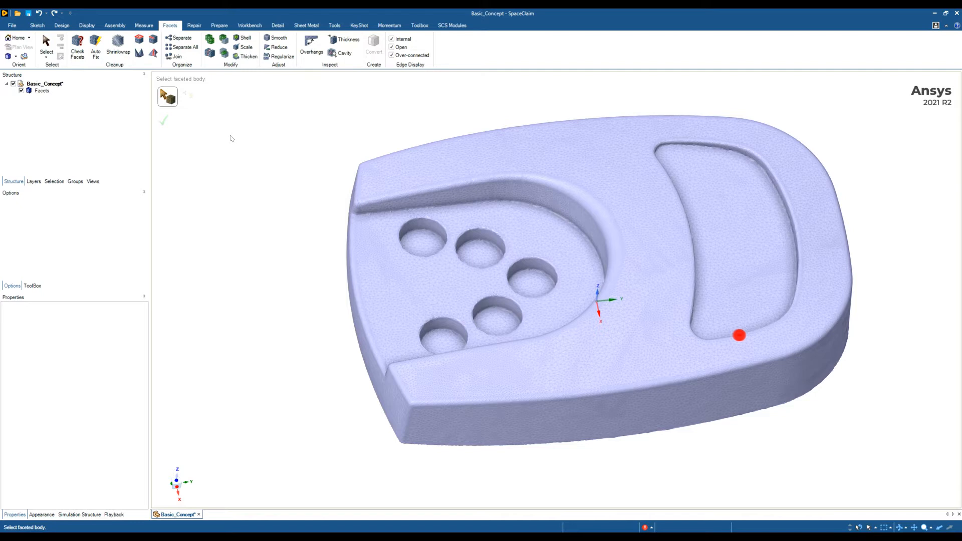
pyautogui.moveTo(218, 99)
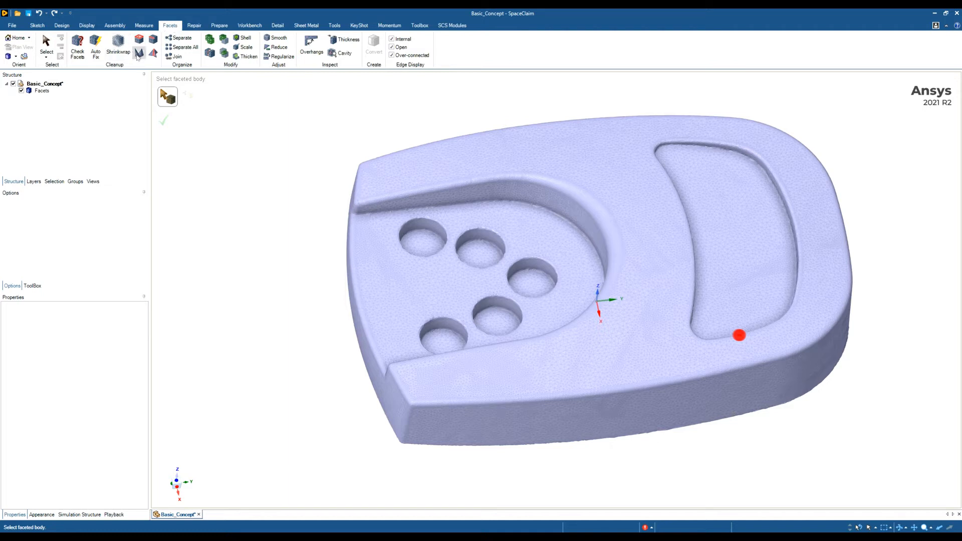
pyautogui.moveTo(139, 55)
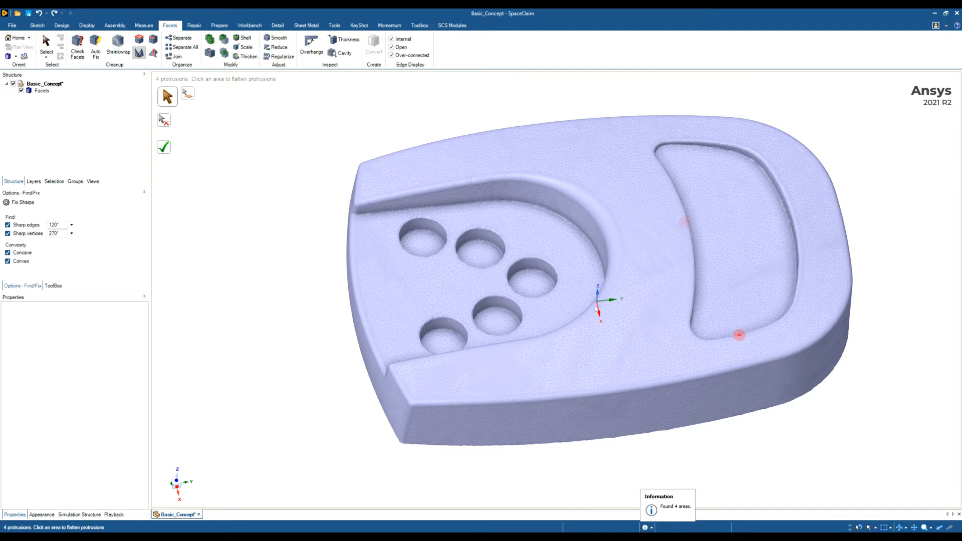
# Step: Flatten the 4 sharp protrusions with Fix Sharps and reselect the body for Auto Skin
pyautogui.click(163, 147)
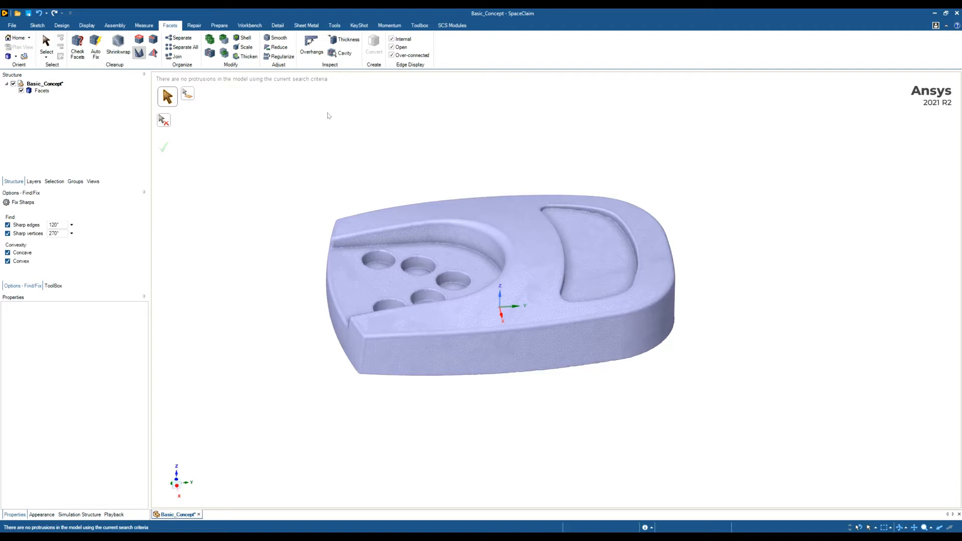
pyautogui.click(334, 25)
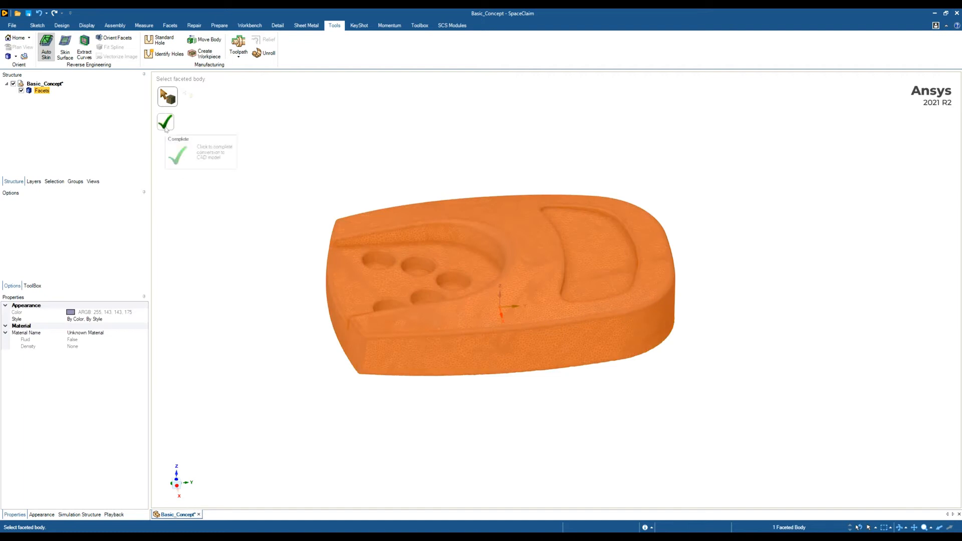
# Step: Complete Auto Skin into a patch body, then hide Patch body and show Facets again
pyautogui.click(166, 122)
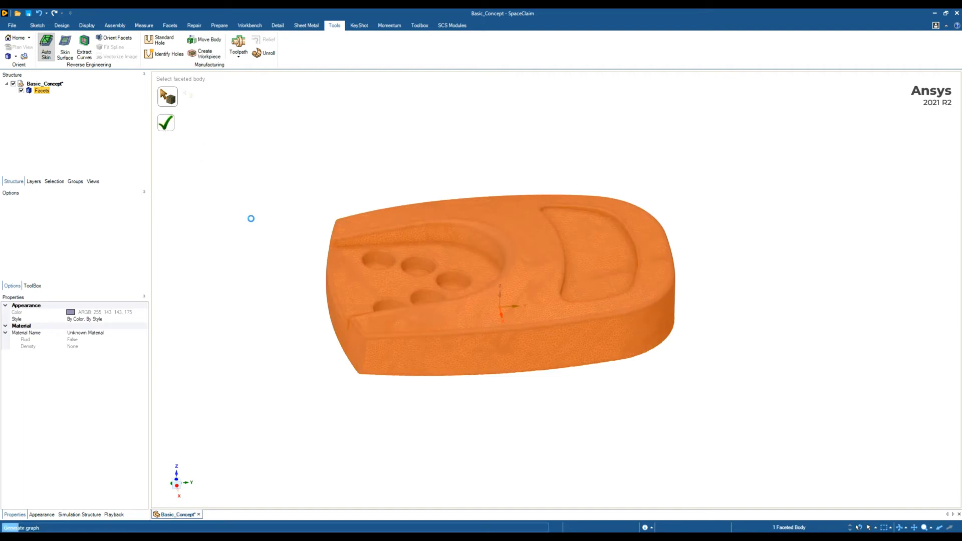
pyautogui.click(46, 47)
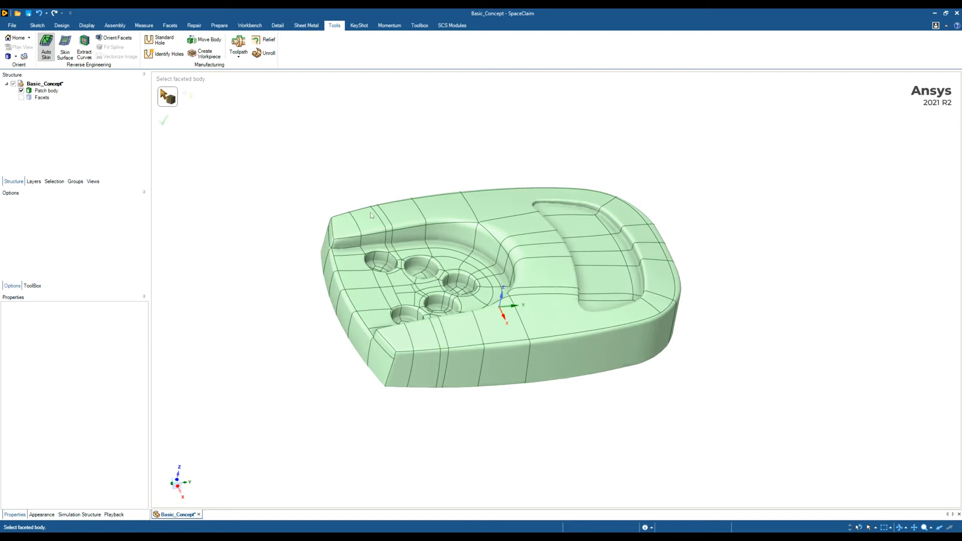
pyautogui.click(46, 90)
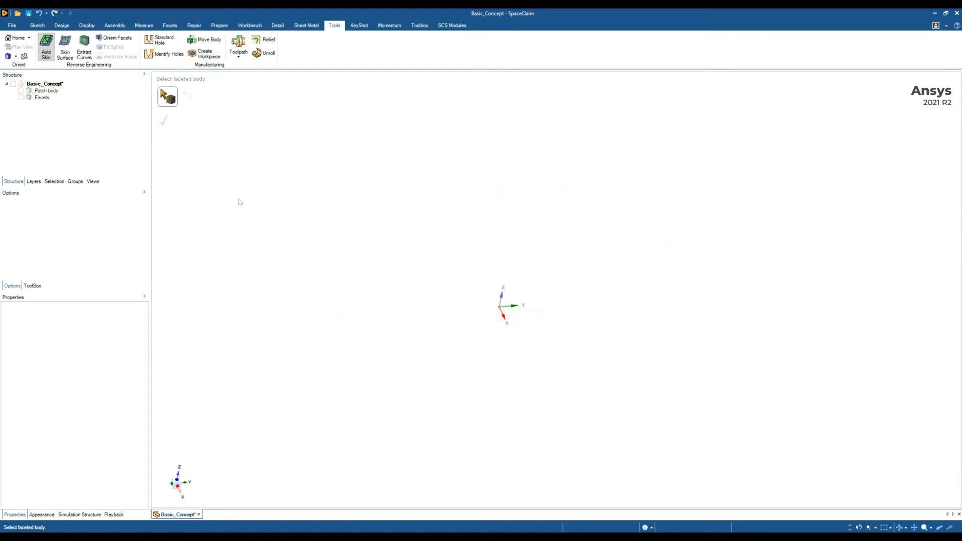
pyautogui.click(21, 98)
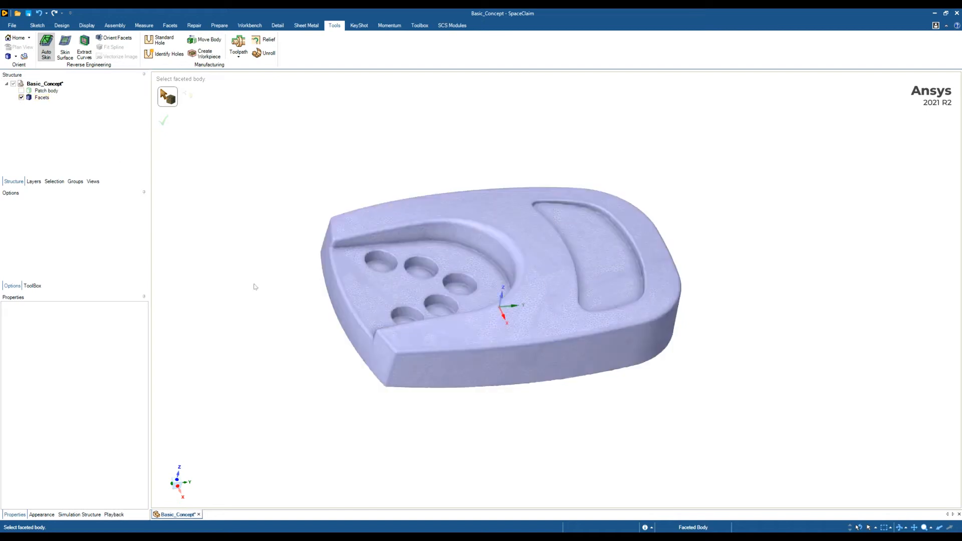
pyautogui.moveTo(469, 418)
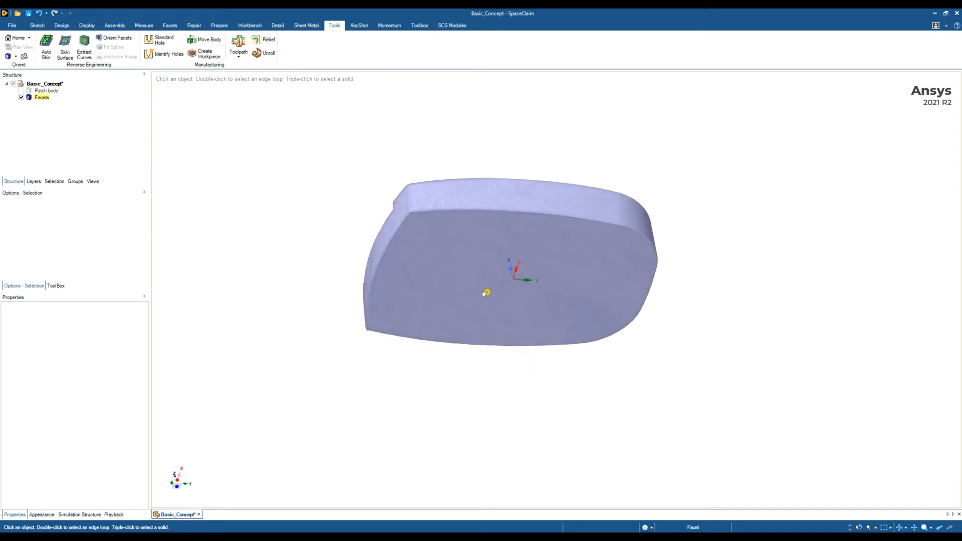
# Step: Select the scan's flat underside facets and create a sketch from their outline
pyautogui.click(486, 293)
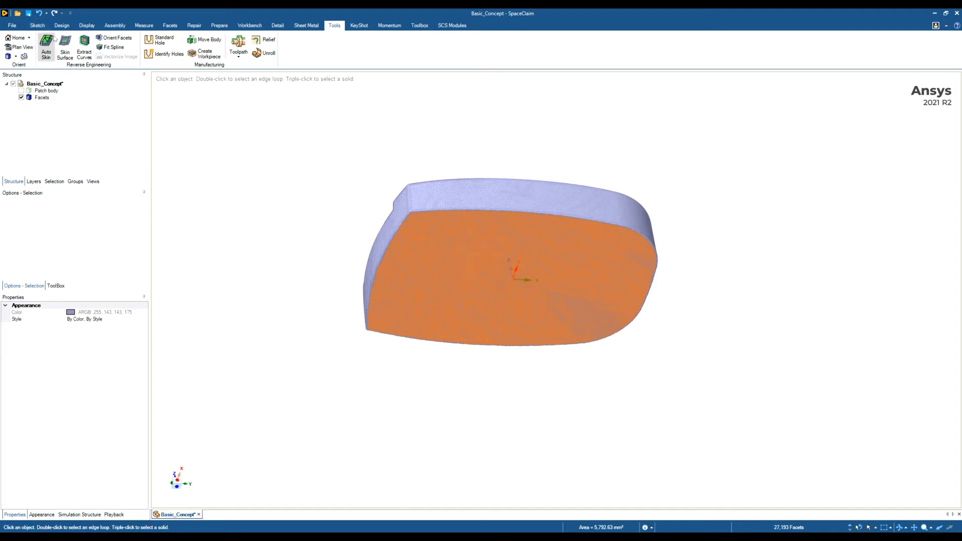
pyautogui.click(61, 25)
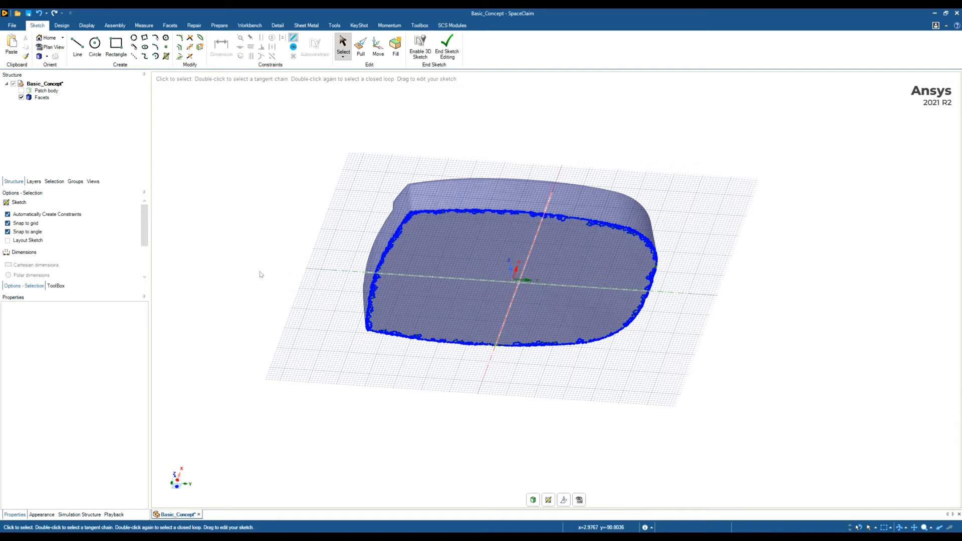
pyautogui.moveTo(508, 256)
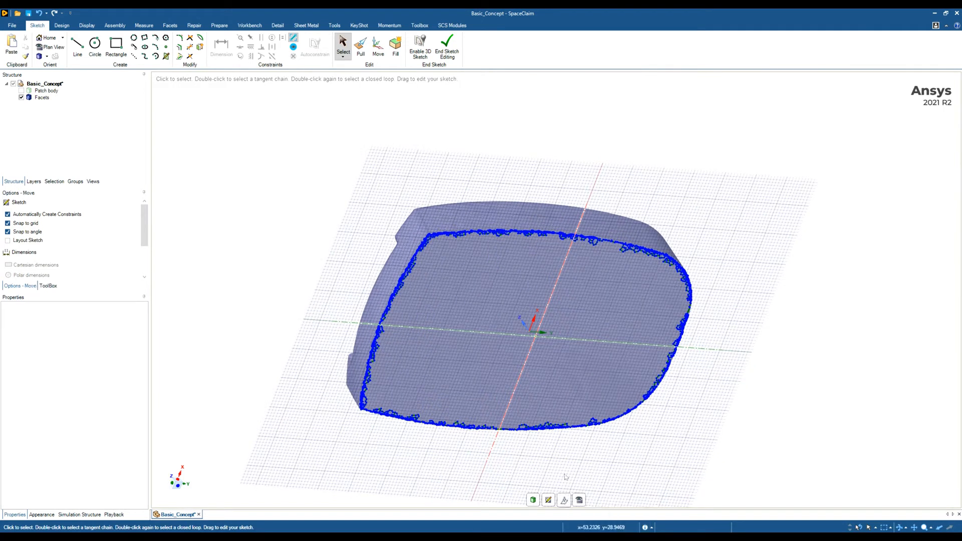
# Step: View the 26-curve underside outline on Sketching Plane1 in Plan View, zoomed in
pyautogui.click(377, 46)
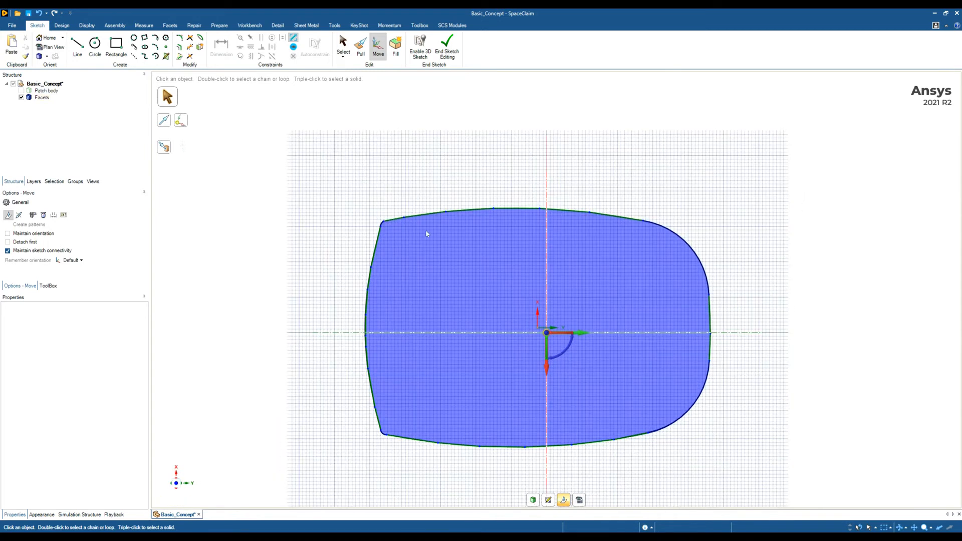
pyautogui.scroll(3)
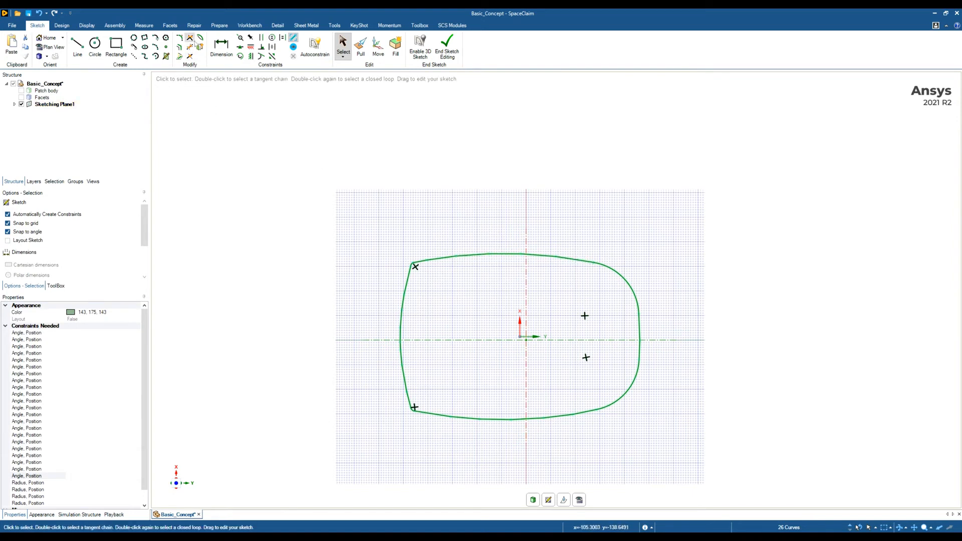
pyautogui.click(194, 25)
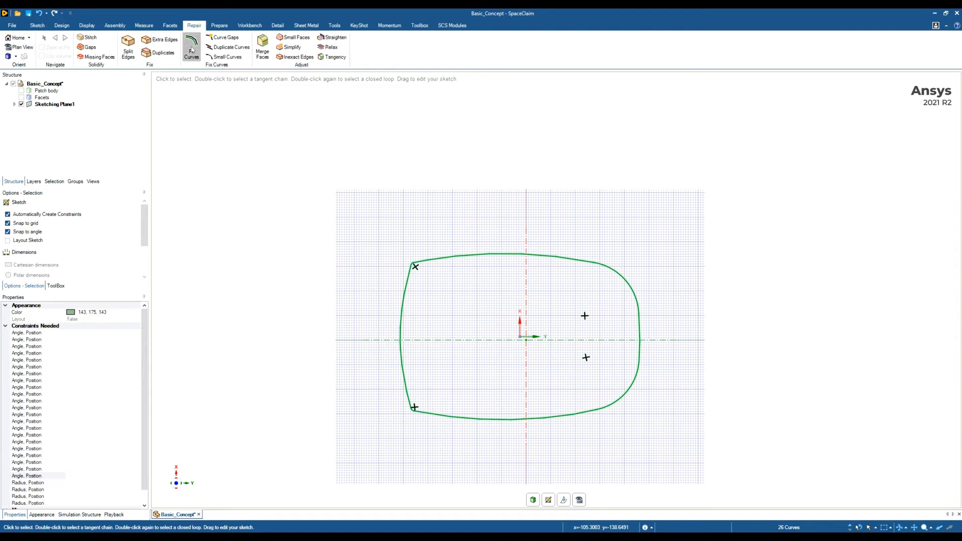
# Step: Refit the outline into 7 curves and pull it into a solid about 12.25 mm thick
pyautogui.click(192, 48)
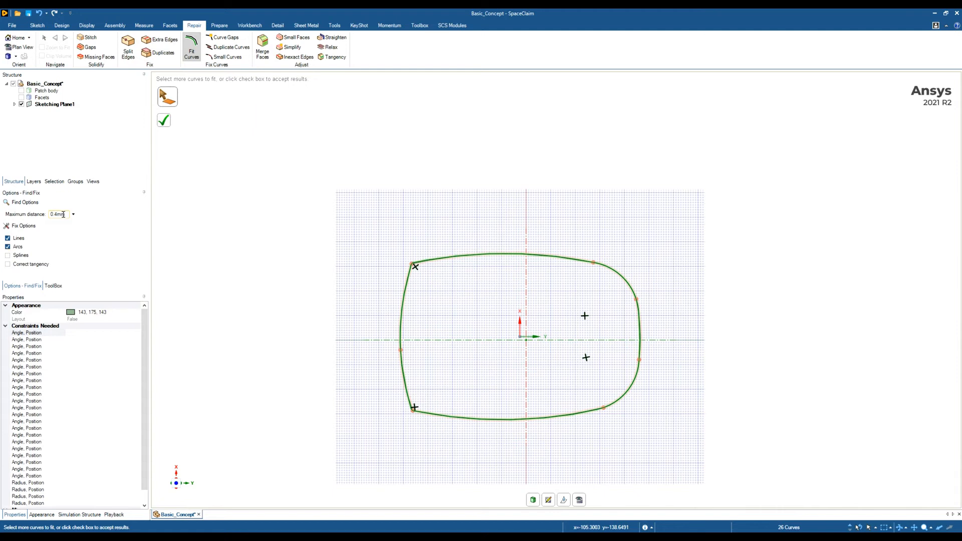
pyautogui.moveTo(35, 264)
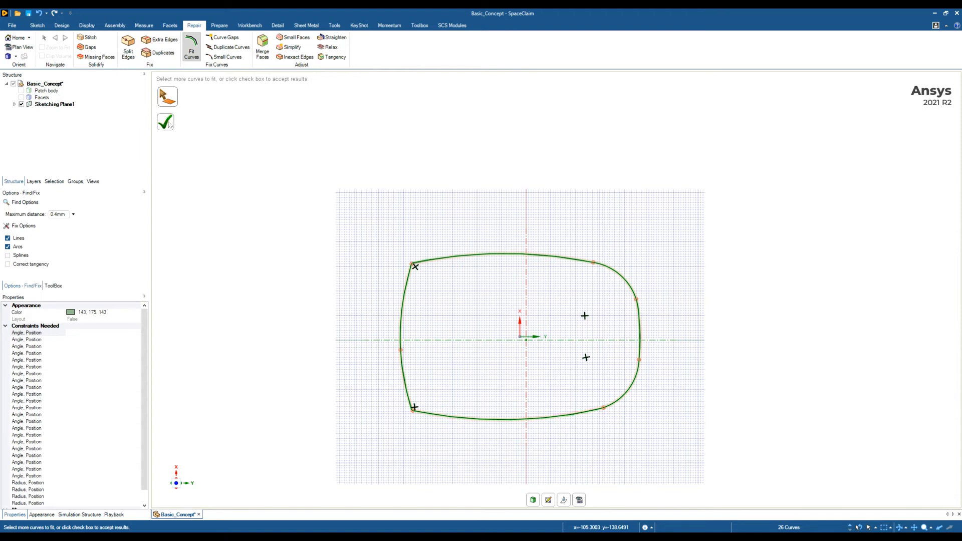
pyautogui.click(166, 122)
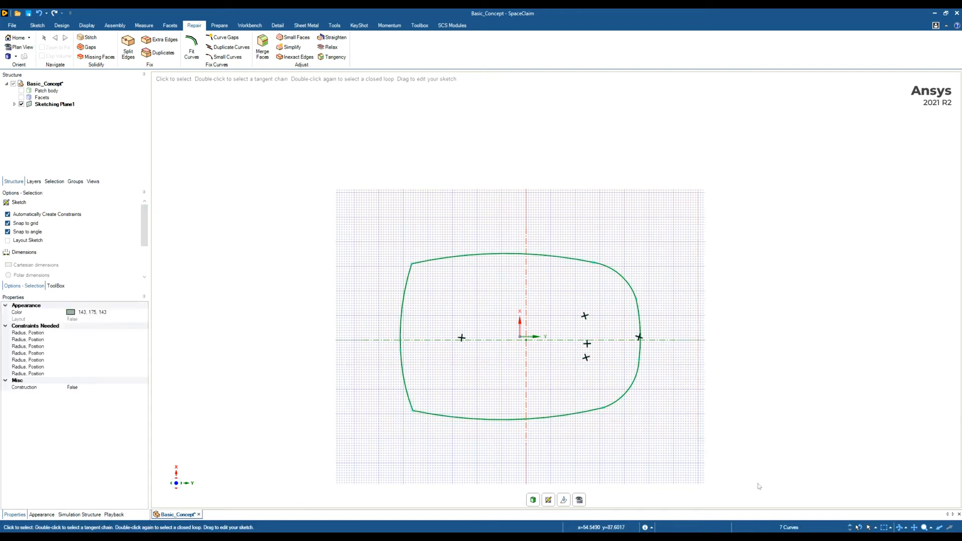
pyautogui.moveTo(349, 185)
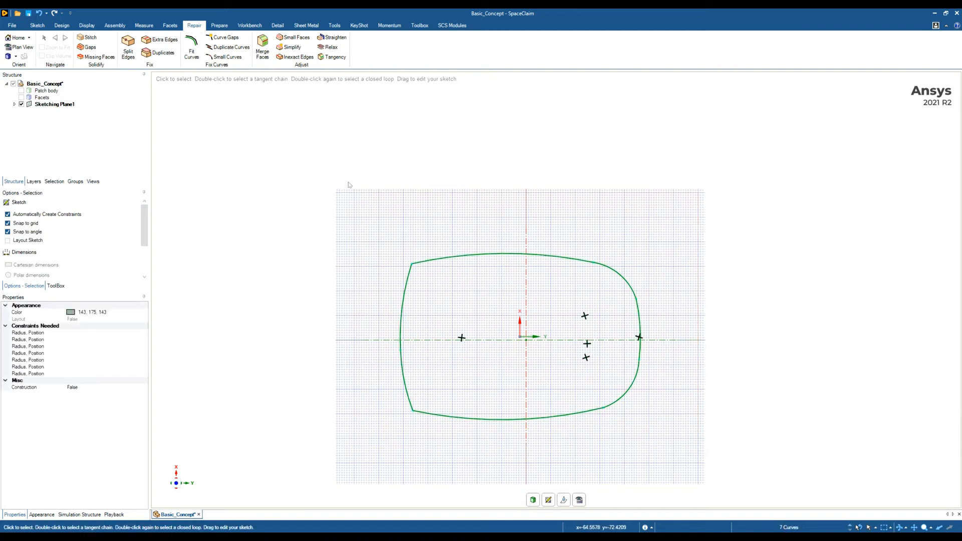
pyautogui.click(61, 25)
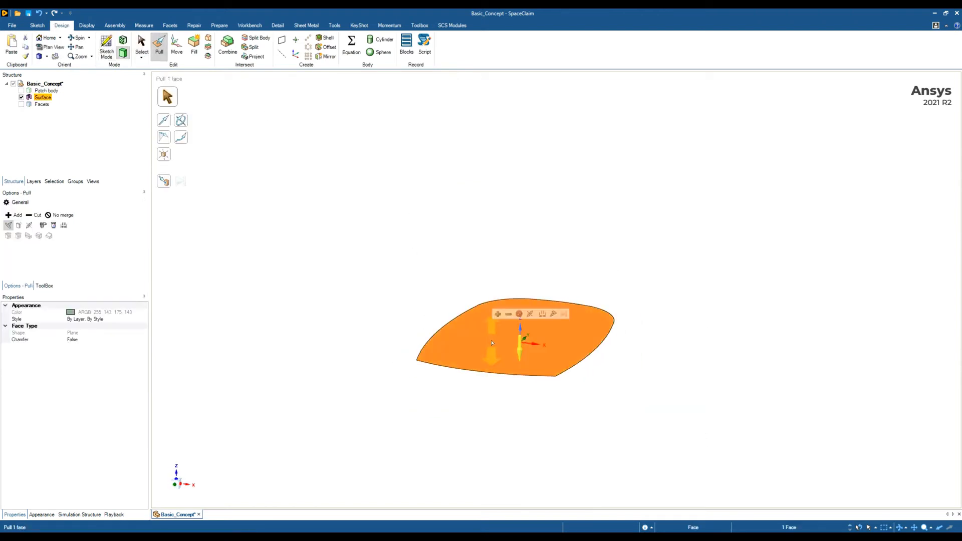
pyautogui.moveTo(491, 343); pyautogui.dragTo(519, 383)
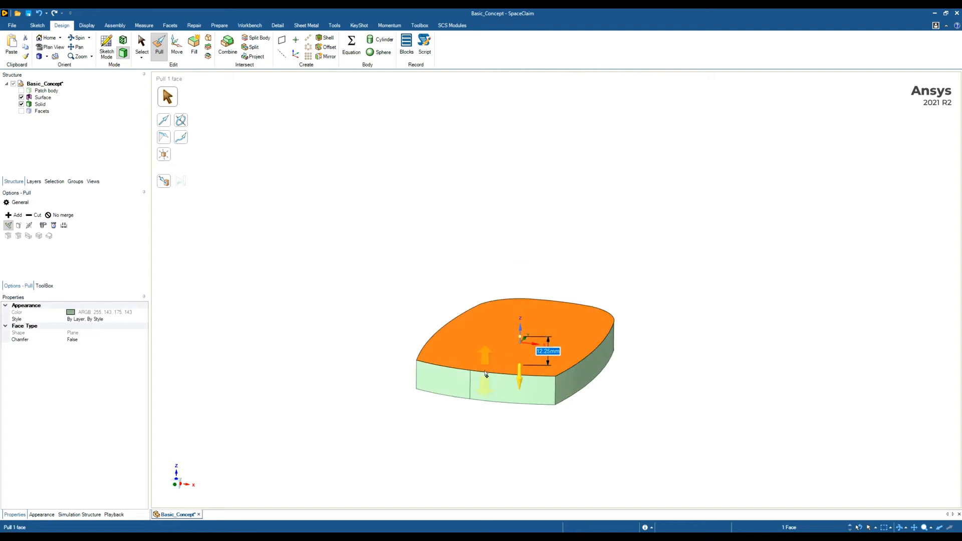
pyautogui.click(42, 104)
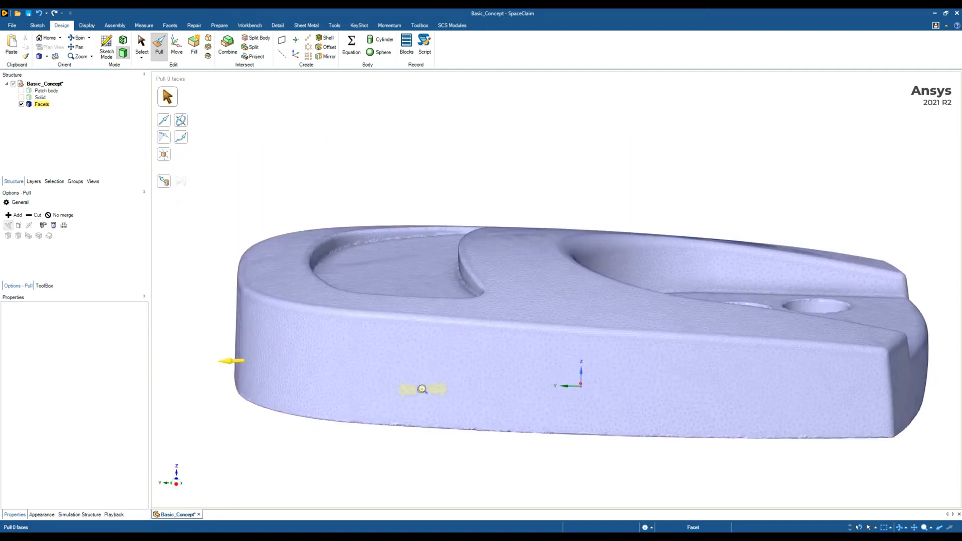
# Step: Select the scan's upper rim region, about 2,698 mm² over 15,985 facets
pyautogui.click(142, 46)
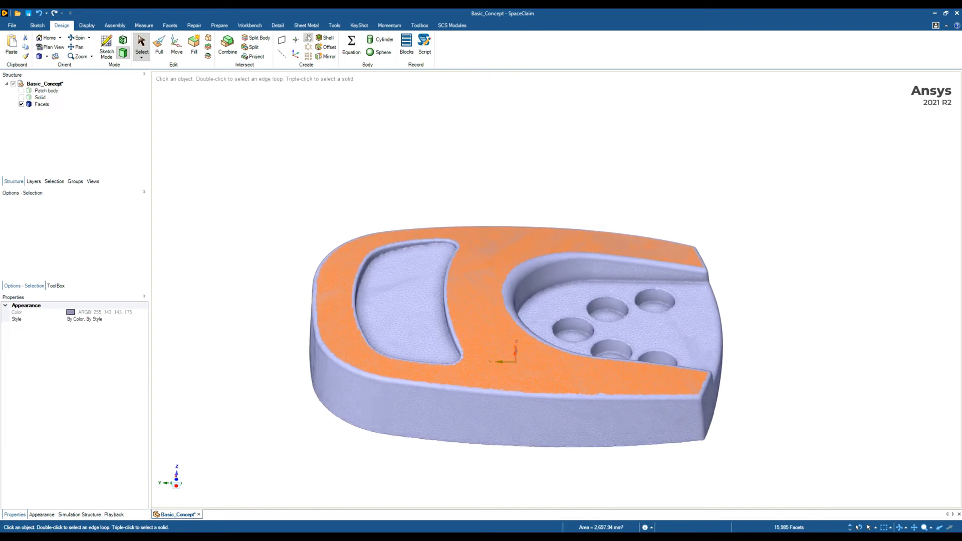
pyautogui.click(335, 25)
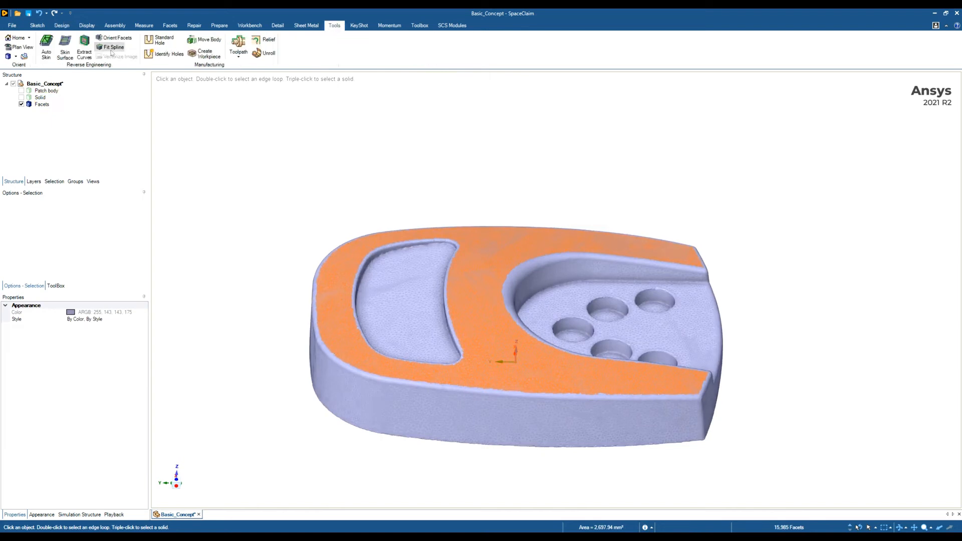
pyautogui.moveTo(114, 47)
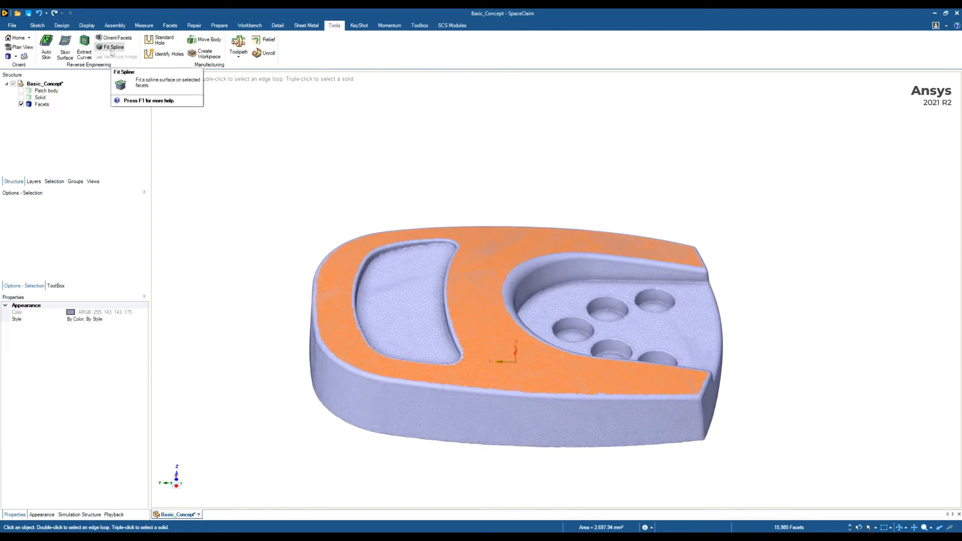
pyautogui.moveTo(356, 206)
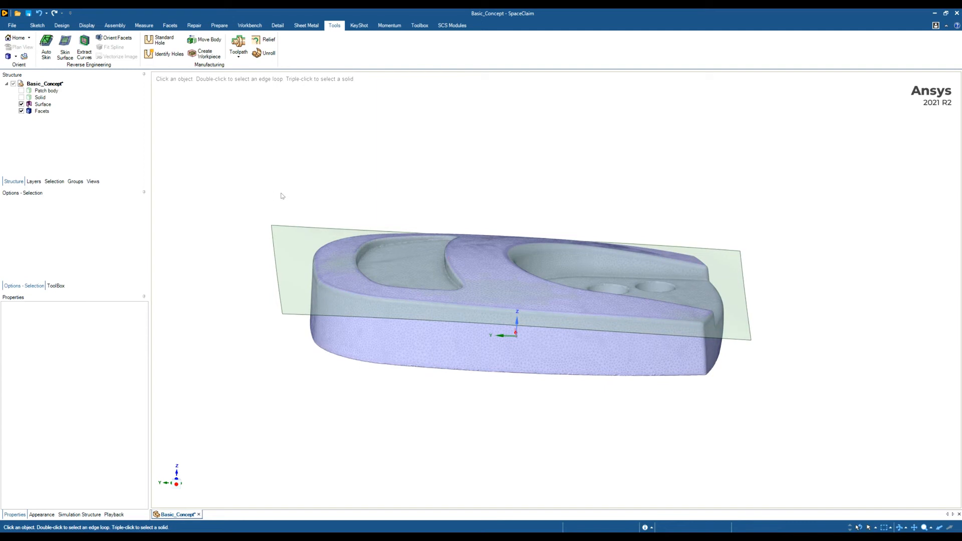
pyautogui.moveTo(181, 177)
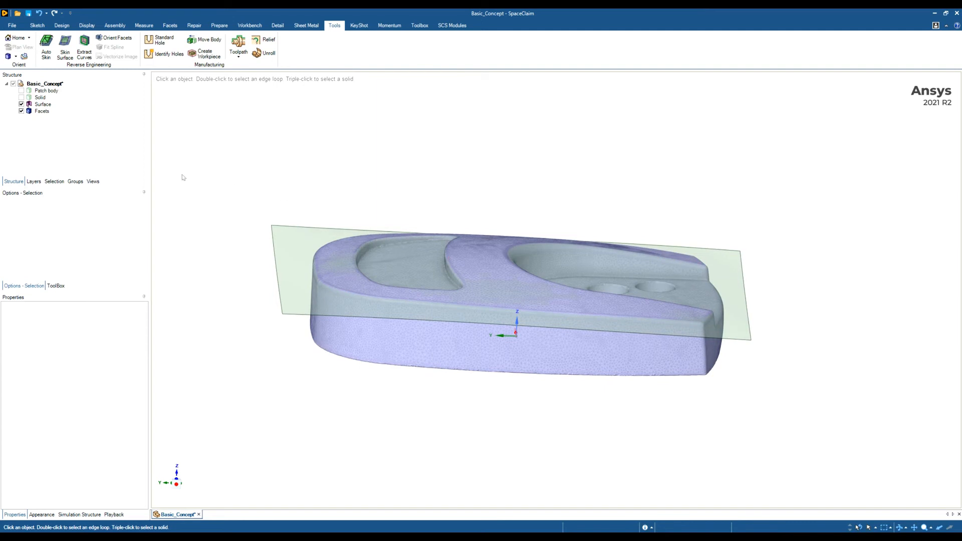
# Step: Show and select the Solid, then cut it with the spline surface using Combine
pyautogui.click(21, 97)
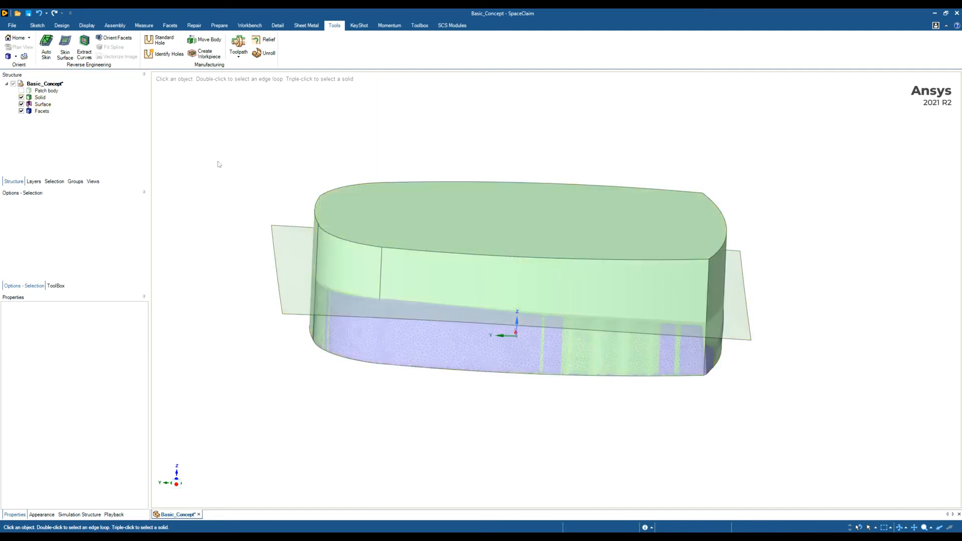
pyautogui.click(40, 97)
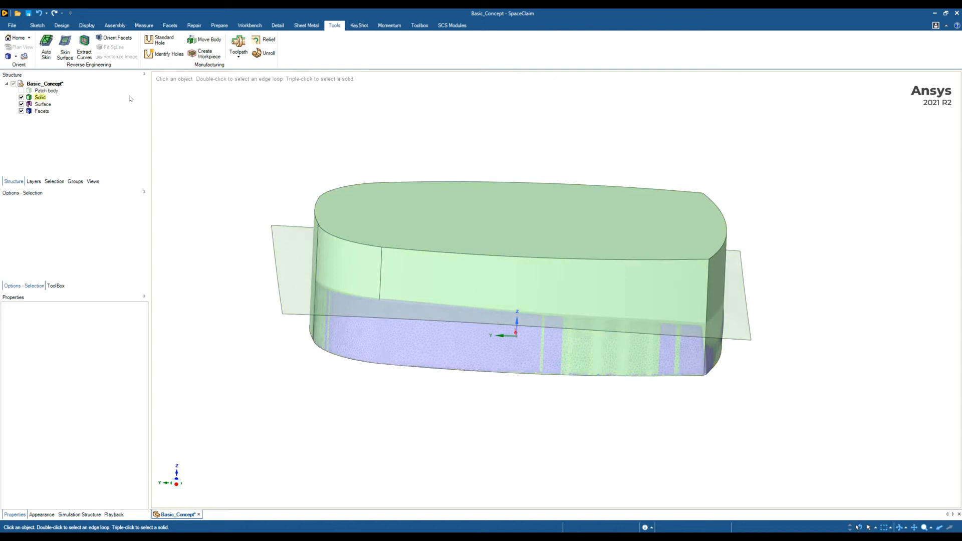
pyautogui.click(61, 25)
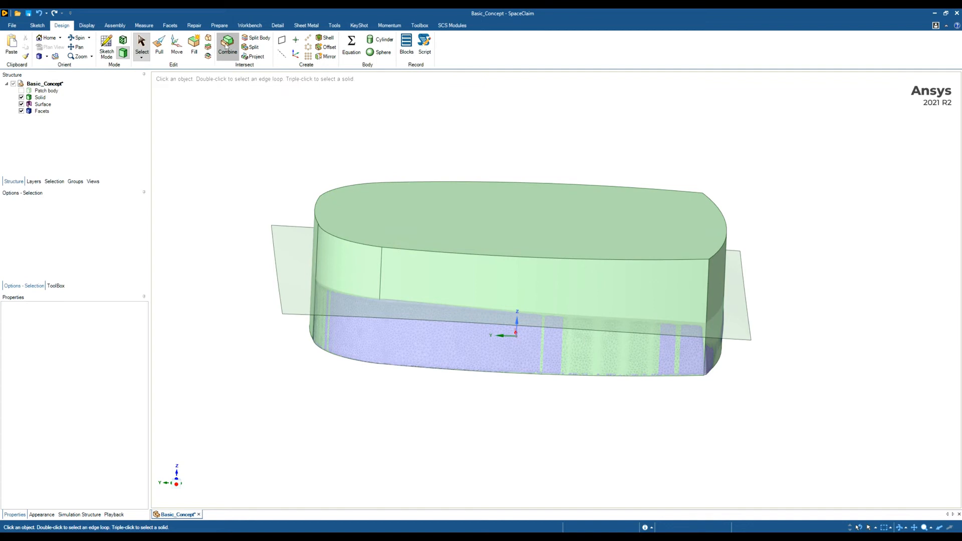
pyautogui.click(227, 47)
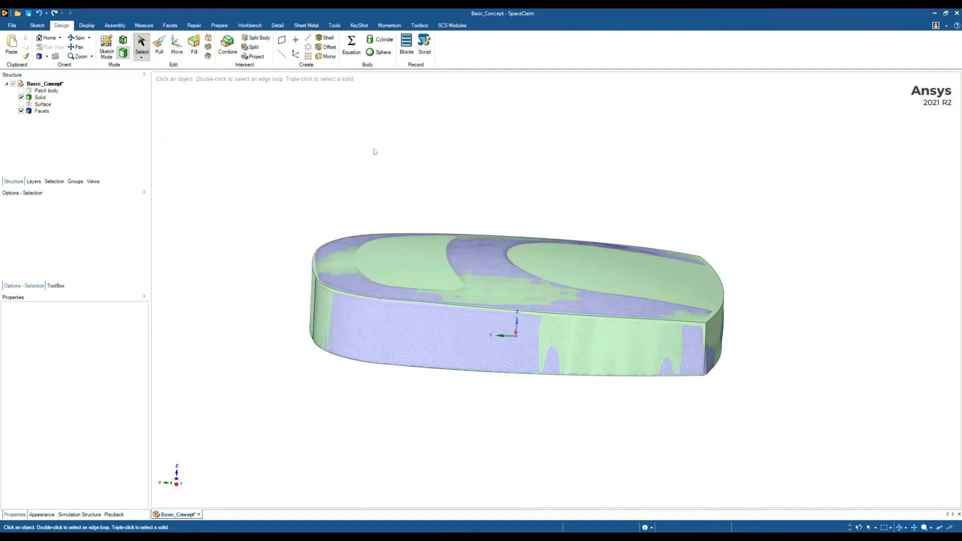
pyautogui.moveTo(374, 151); pyautogui.dragTo(386, 163)
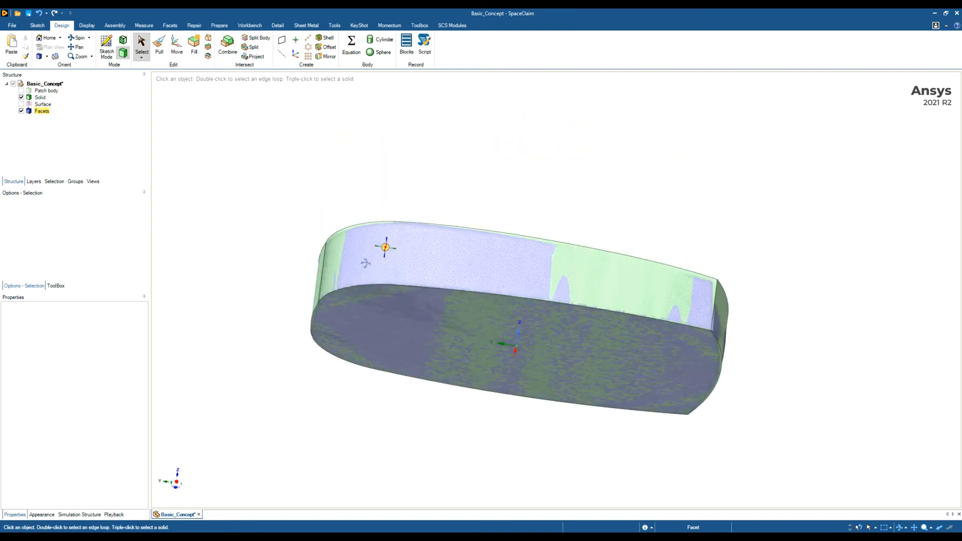
# Step: Sketch a U-shaped arc-and-two-lines pocket profile on the solid's flat bottom face
pyautogui.click(491, 349)
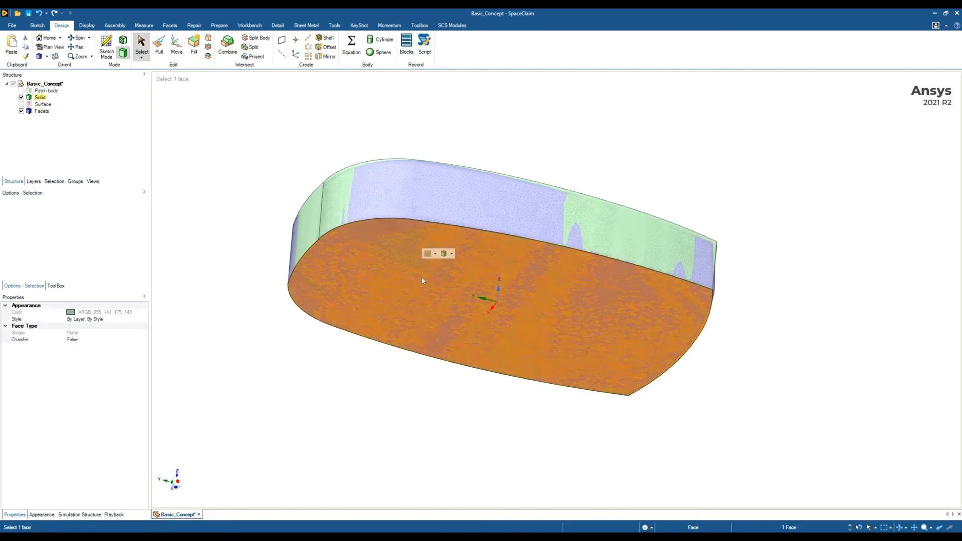
pyautogui.click(107, 47)
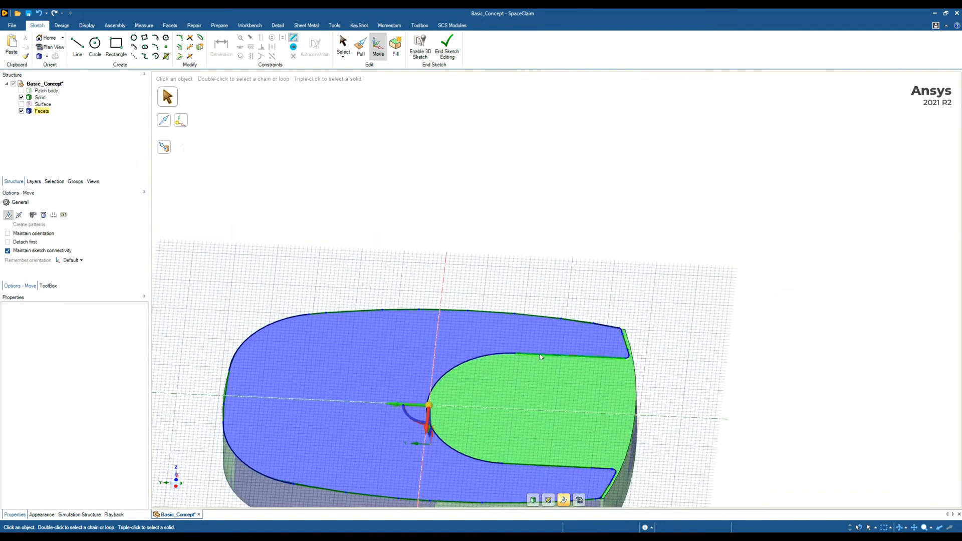
pyautogui.moveTo(540, 357); pyautogui.dragTo(475, 265)
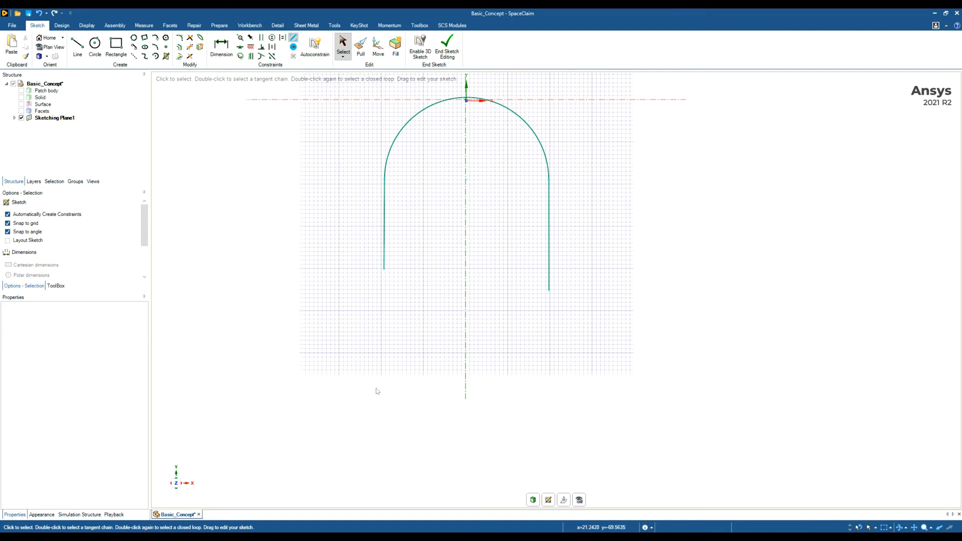
# Step: Close the U-shaped pocket profile with a straight bottom line and finish the sketch
pyautogui.click(77, 46)
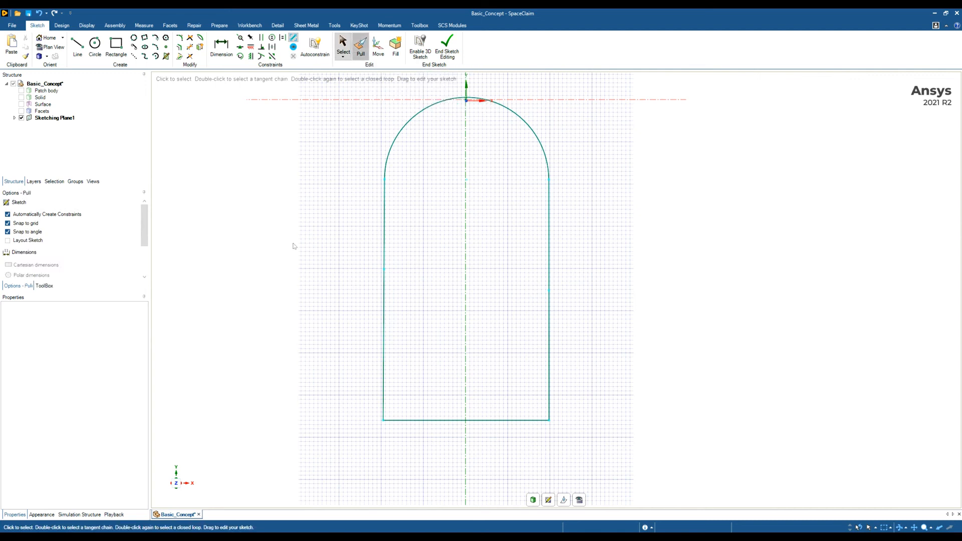
pyautogui.click(361, 46)
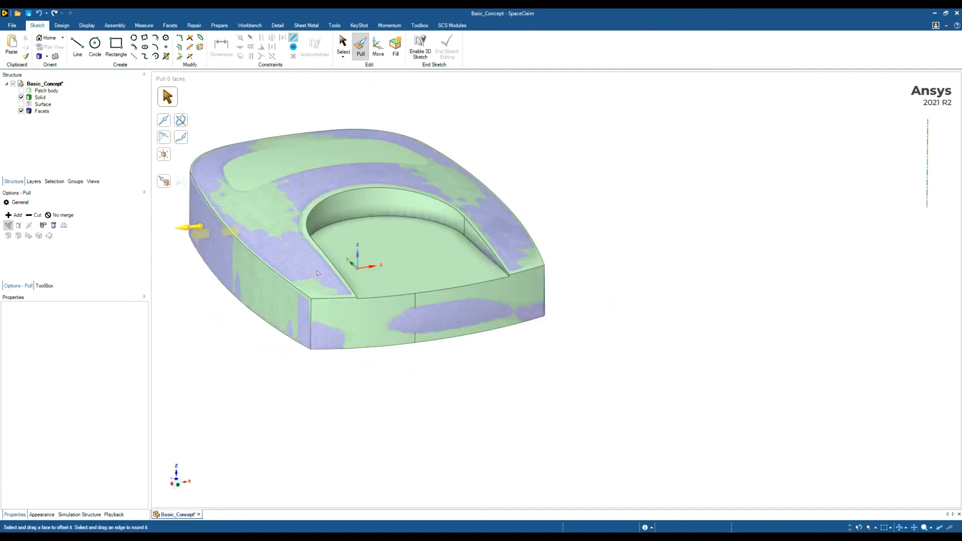
# Step: Cut the U-shaped pocket sketch into the solid and orbit to inspect the recess
pyautogui.click(410, 258)
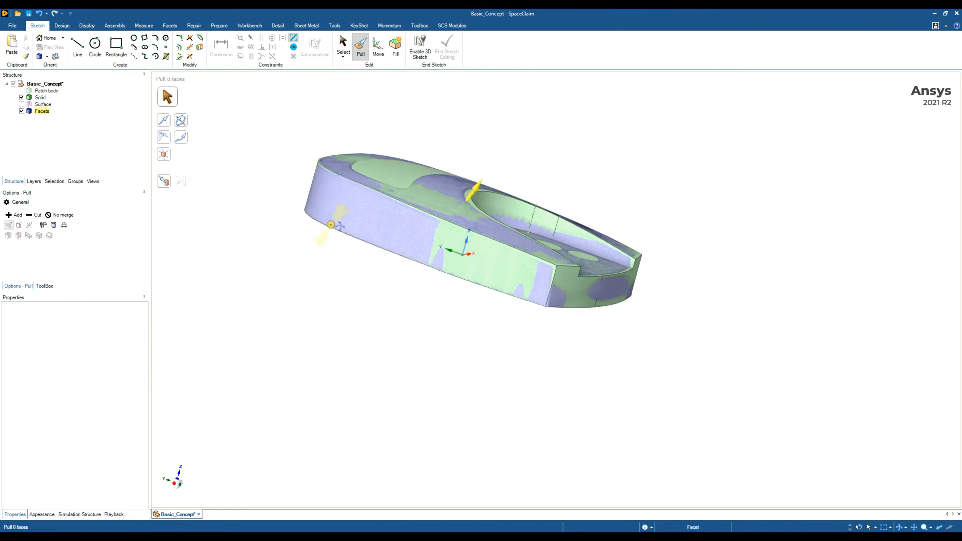
pyautogui.moveTo(472, 221); pyautogui.dragTo(467, 245)
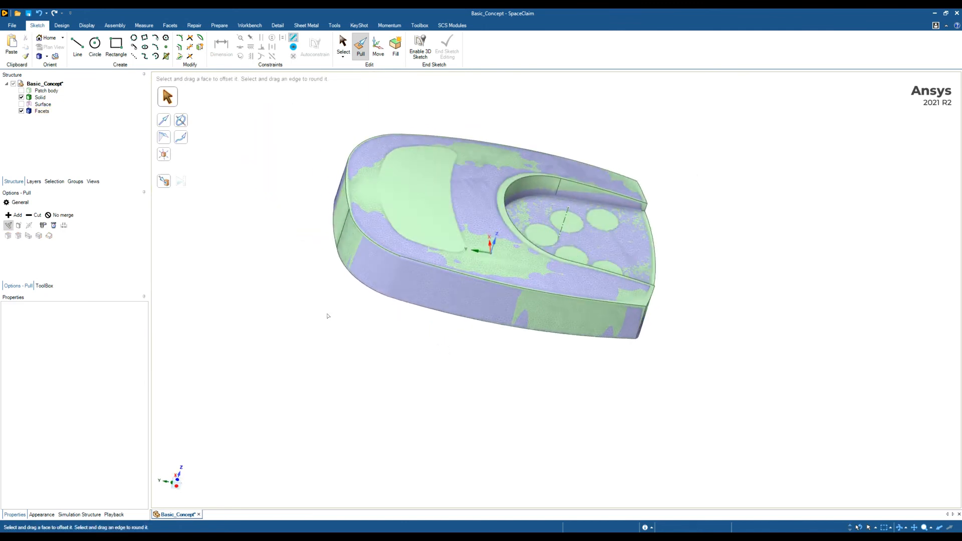
# Step: Display the solid-to-facets deviation map and pin probes on the top, sides and red region
pyautogui.click(144, 25)
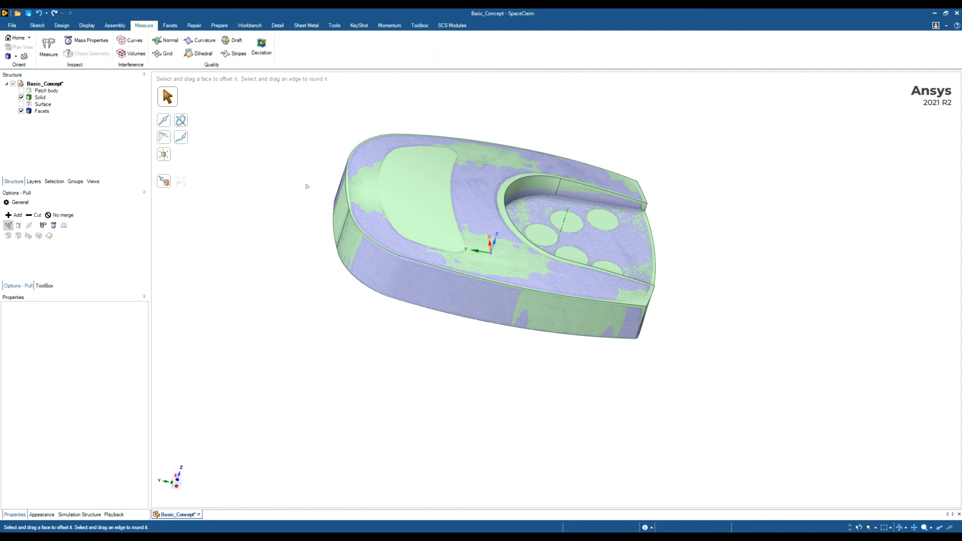
pyautogui.click(260, 46)
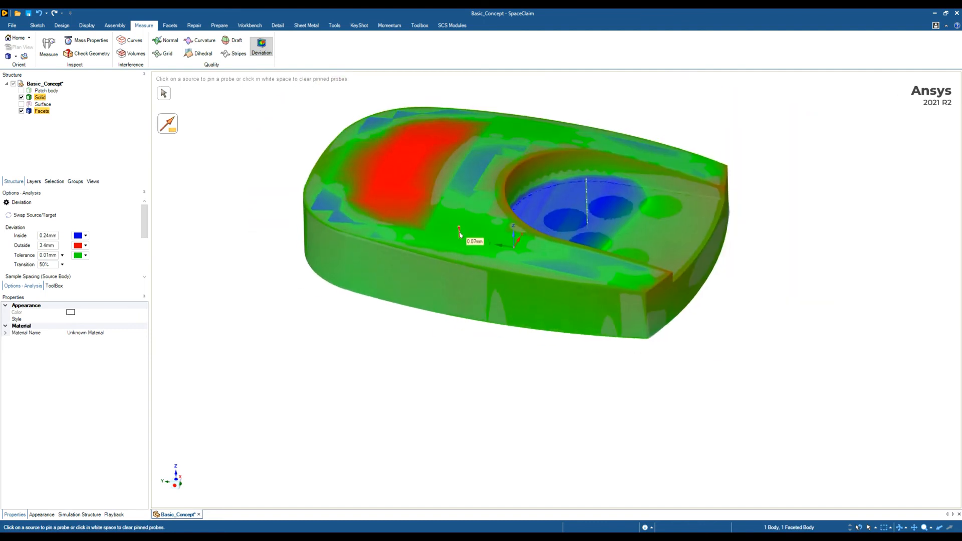
pyautogui.click(474, 173)
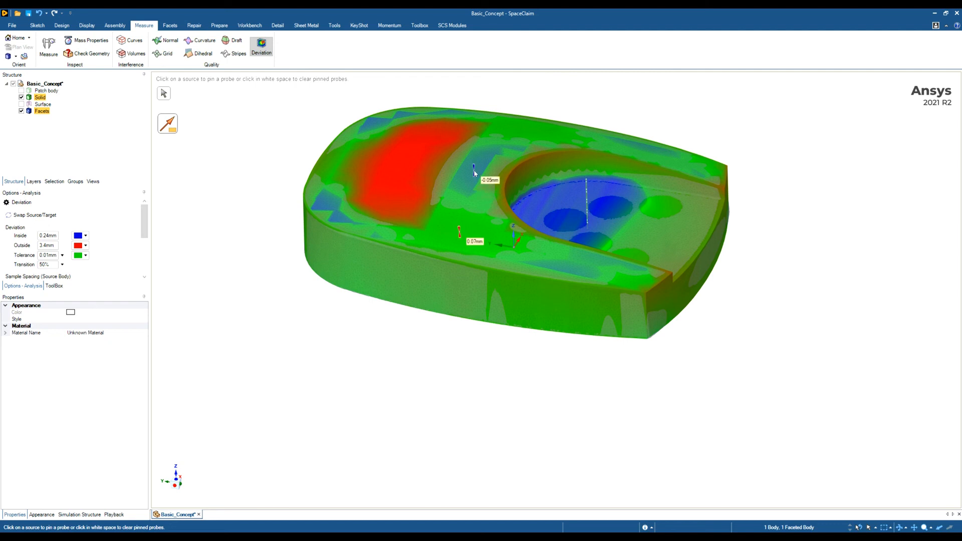
pyautogui.click(607, 270)
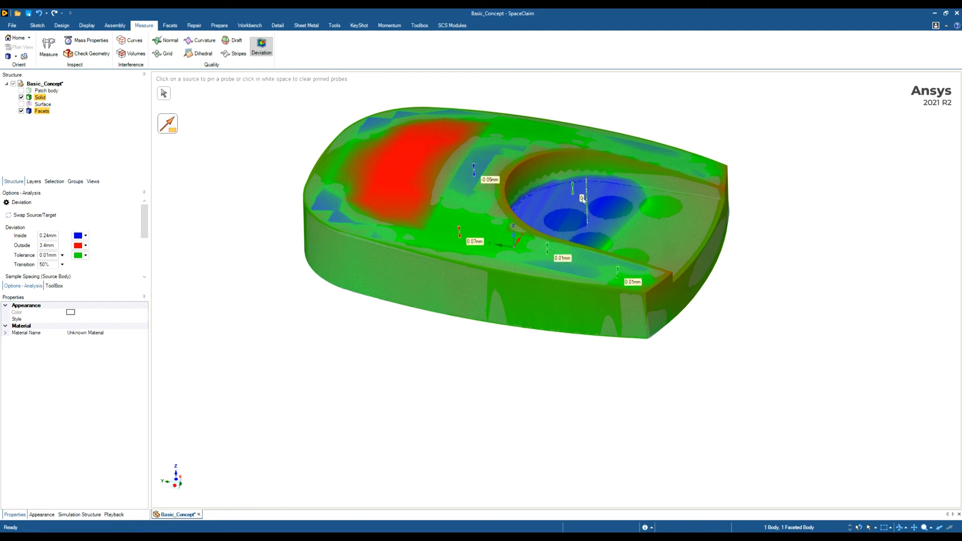
pyautogui.click(395, 159)
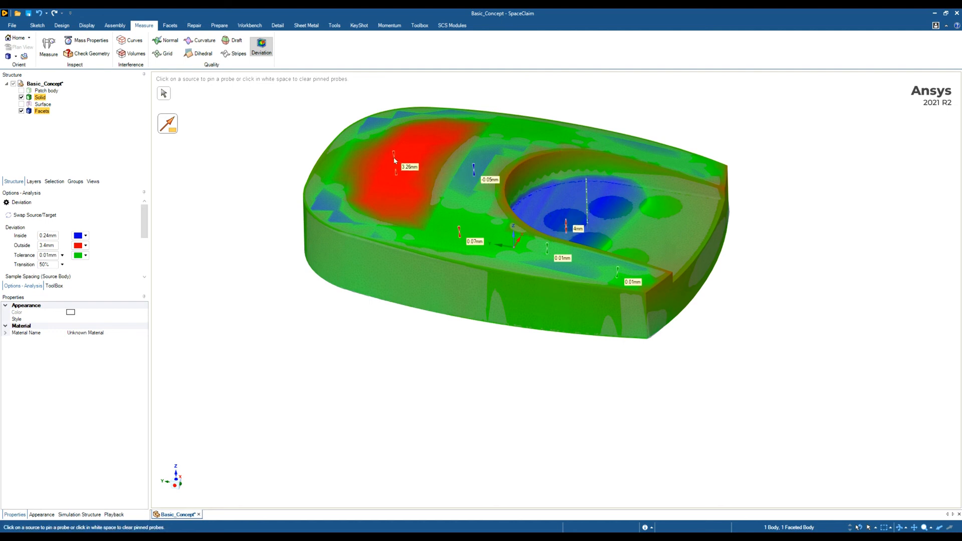